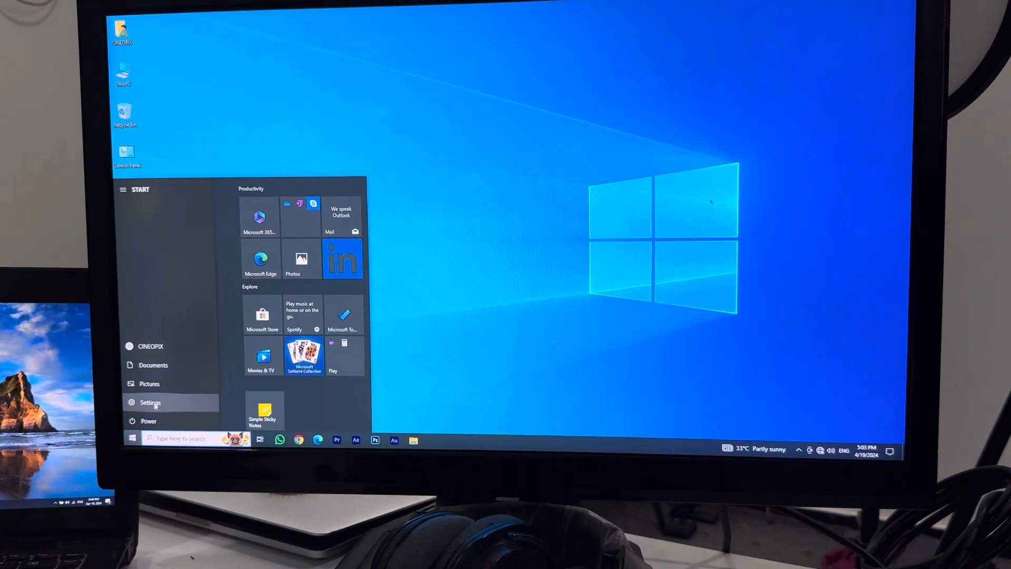
Launch Settings from the Start menu.
{"action": "left_click", "coordinate": [149, 402]}
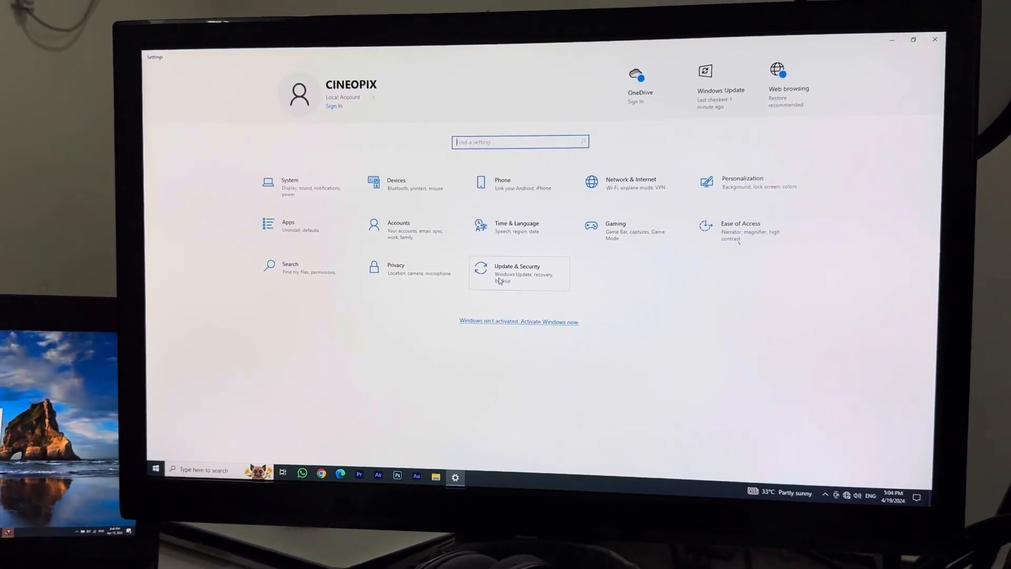
Go to Update & Security and select Windows Security in the sidebar.
{"action": "left_click", "coordinate": [517, 274]}
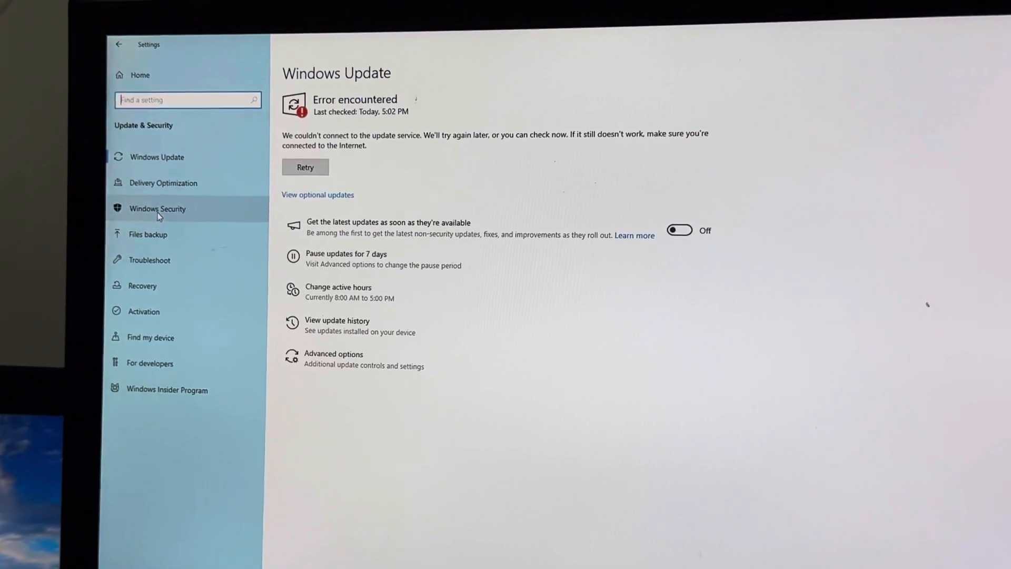
{"action": "left_click", "coordinate": [157, 209]}
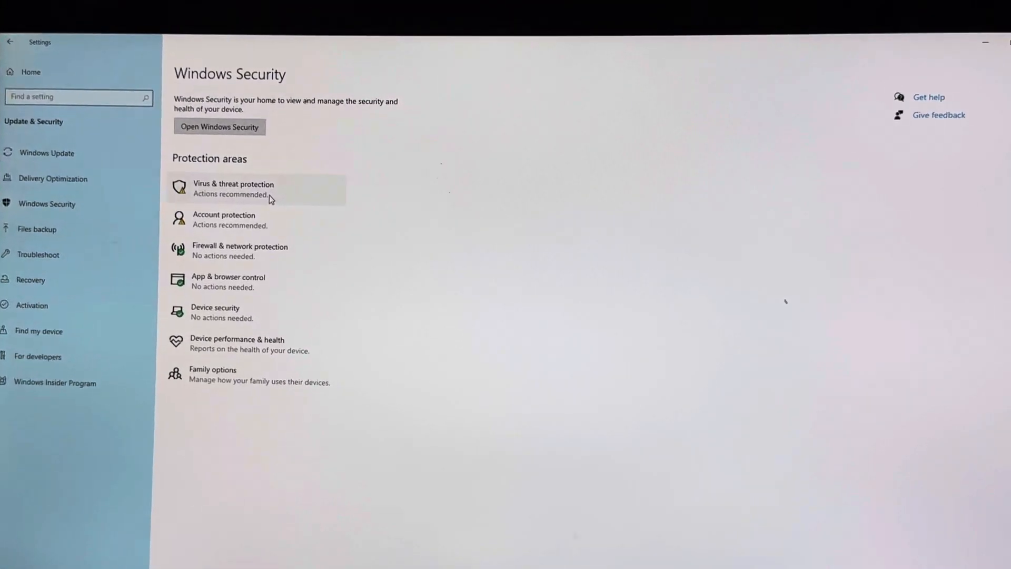
Enter Virus & threat protection and scroll to its settings section.
{"action": "left_click", "coordinate": [232, 190]}
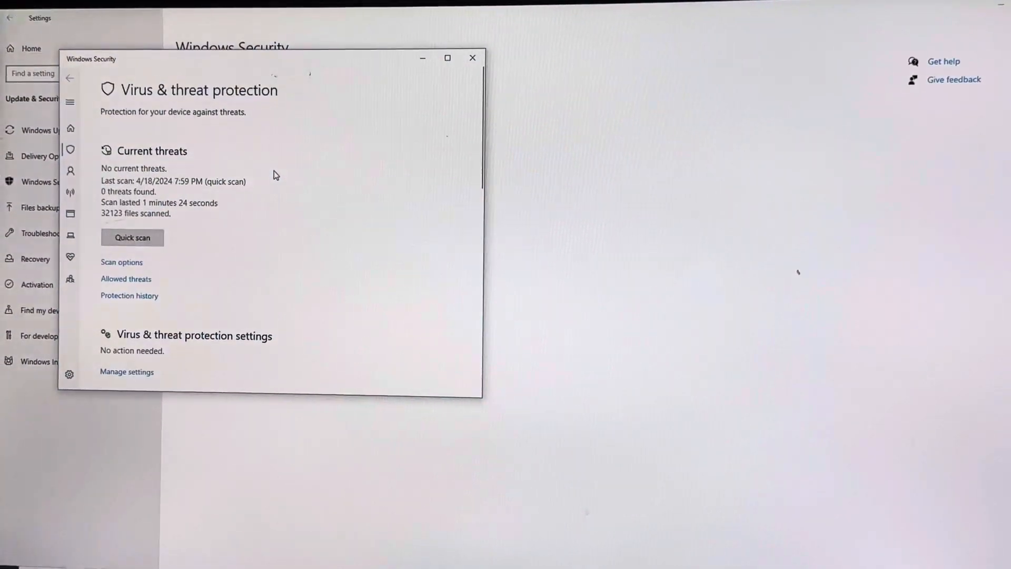
{"action": "scroll", "scroll_direction": "down", "scroll_amount": 3}
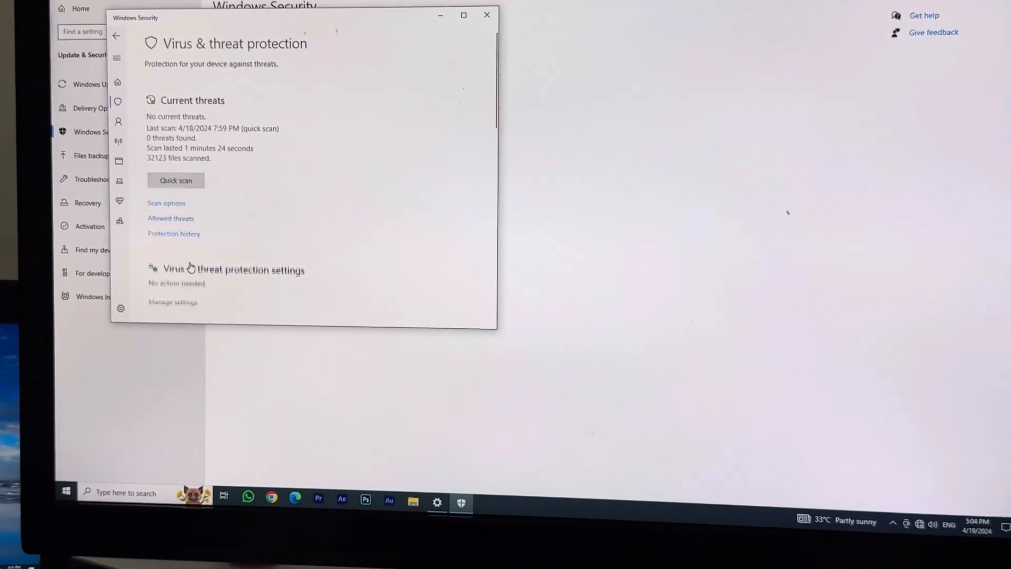
In Manage settings, turn Real-time protection off and approve the UAC prompt with Yes.
{"action": "left_click", "coordinate": [191, 269]}
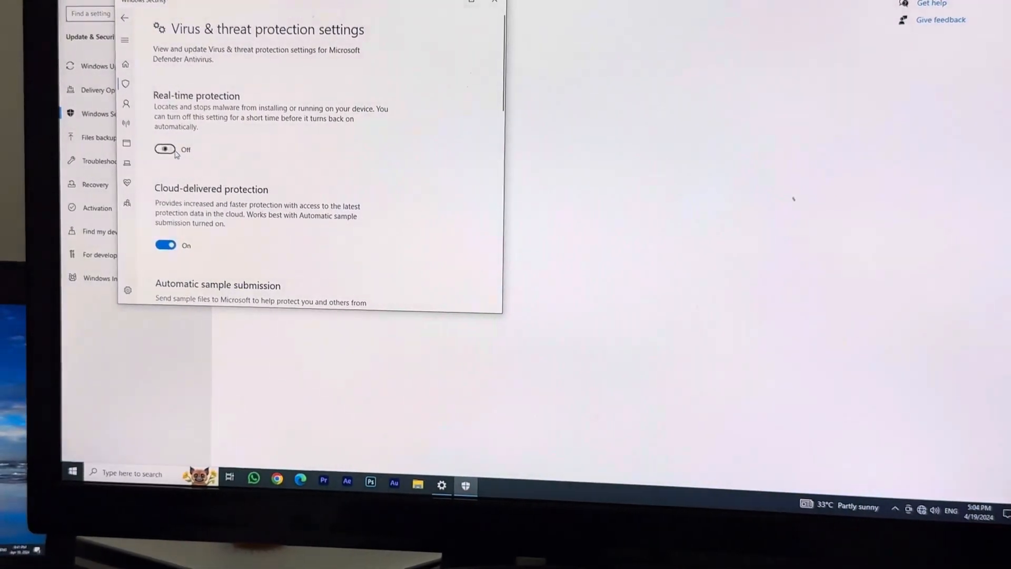
{"action": "left_click", "coordinate": [165, 150]}
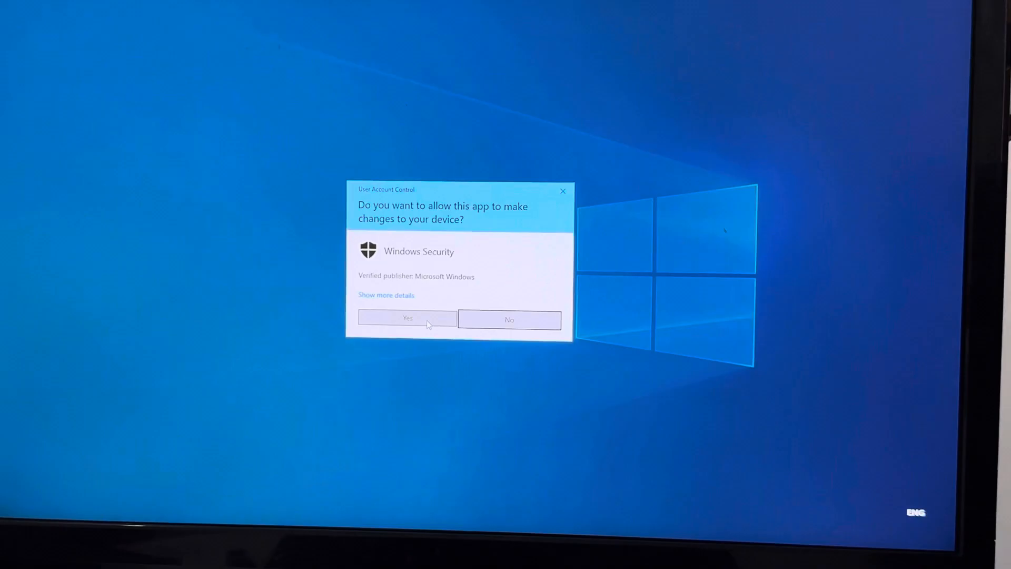
{"action": "left_click", "coordinate": [407, 319]}
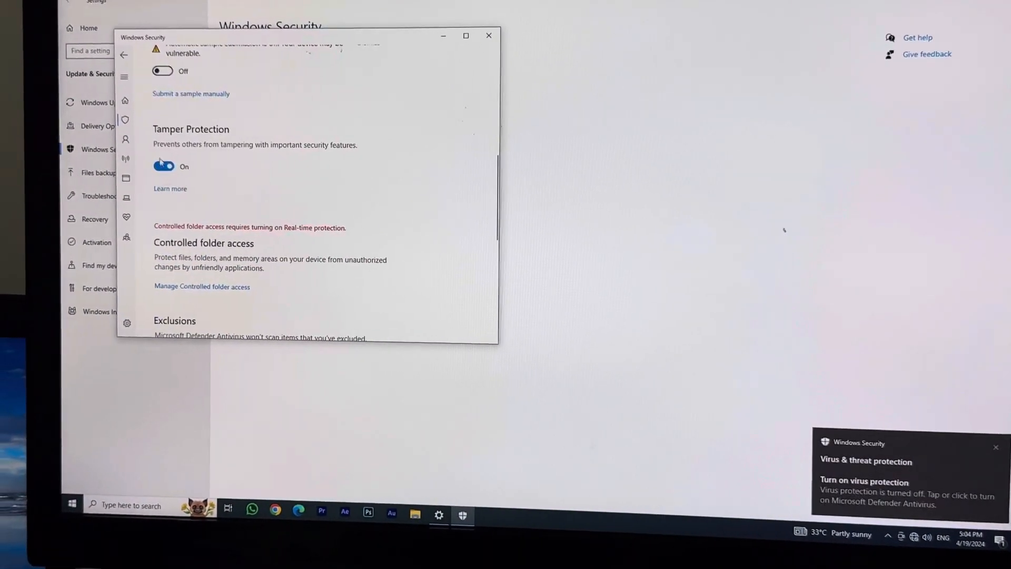
{"action": "scroll", "scroll_direction": "down", "scroll_amount": 3}
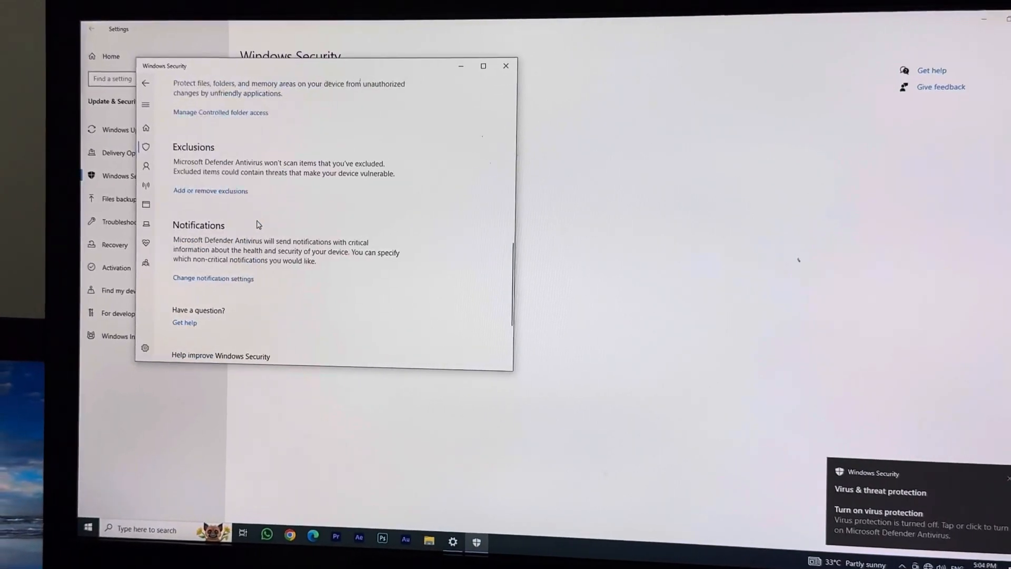